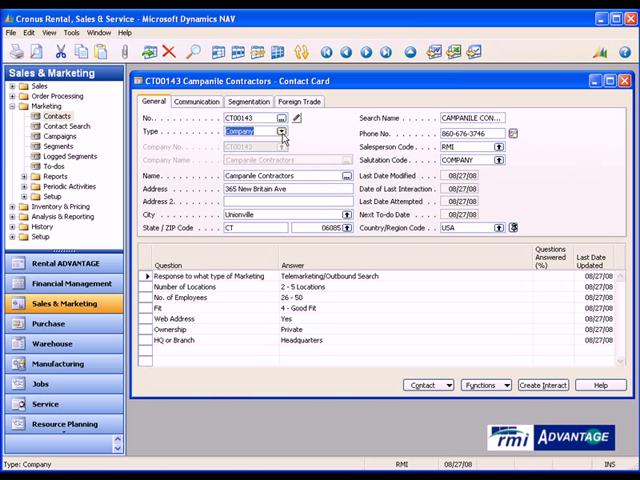
- Review the contact's communication, segmentation, mailing groups, business relations and industry groups
left_click(280, 132)
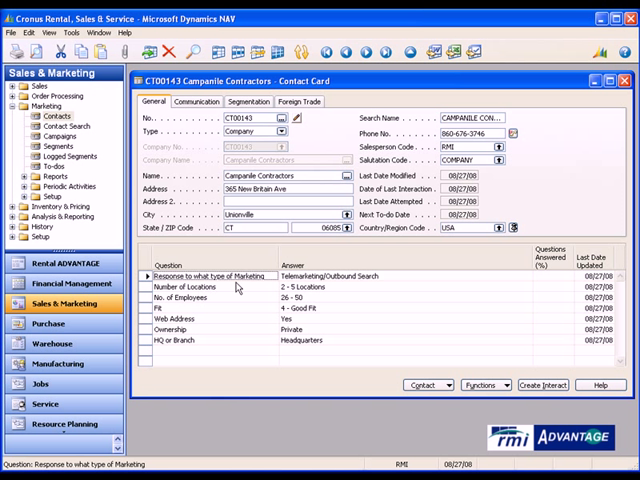
left_click(330, 276)
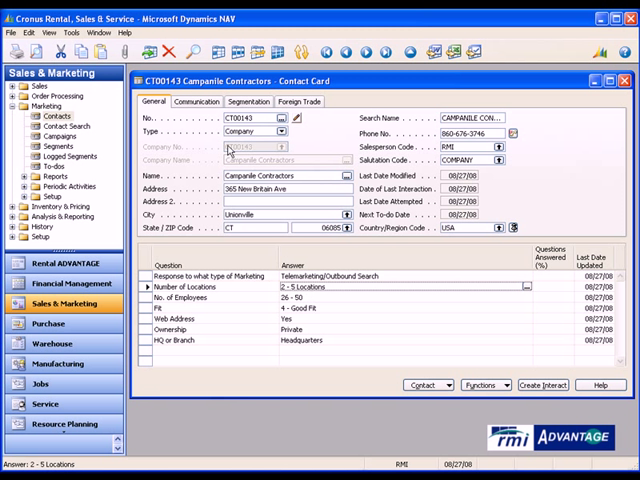
left_click(198, 102)
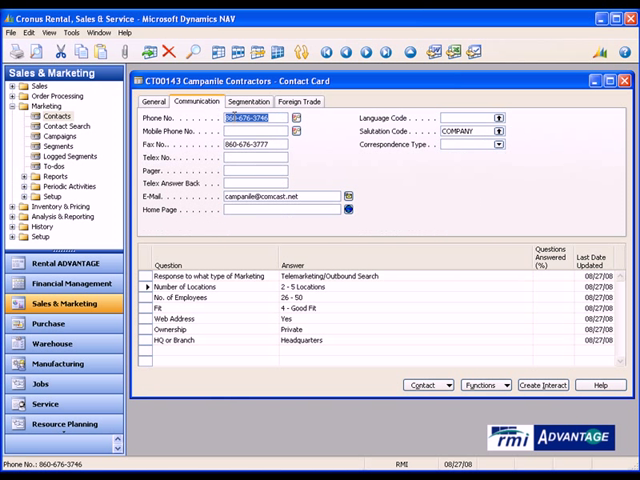
left_click(260, 100)
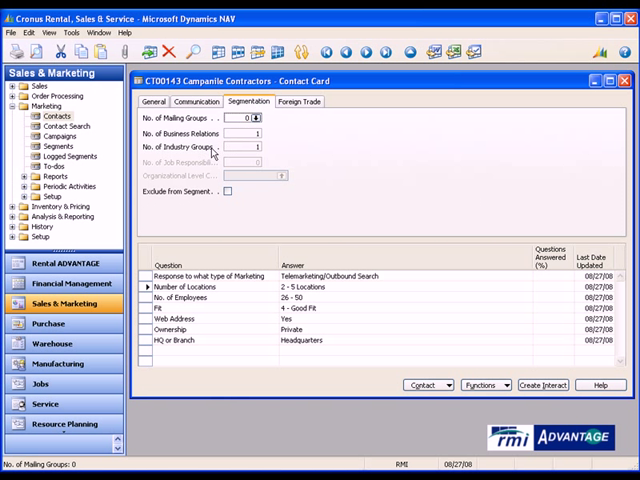
mouse_move(244, 130)
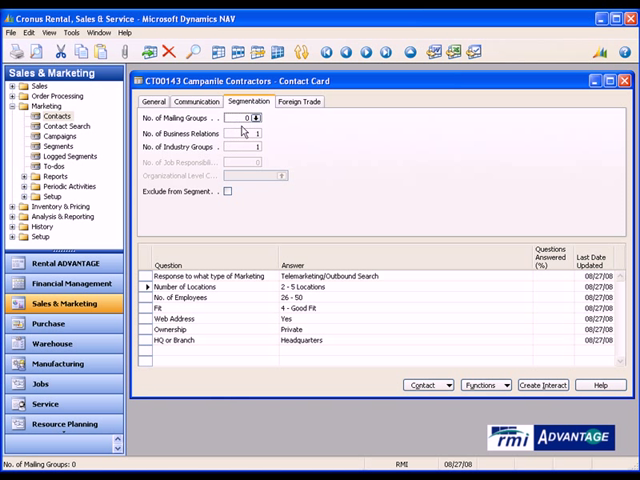
left_click(256, 116)
type("LLCUST")
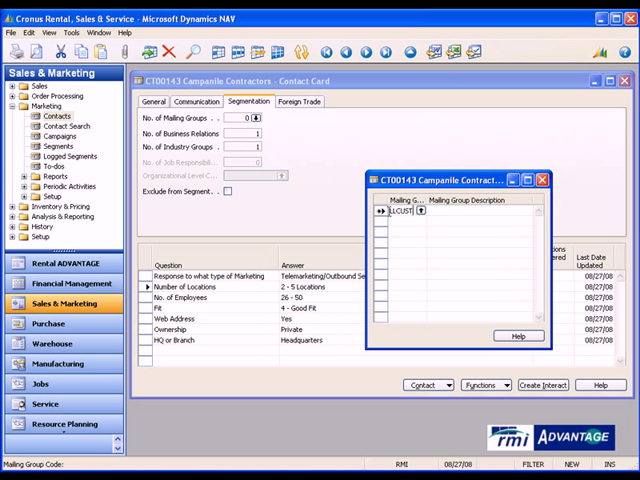
left_click(540, 180)
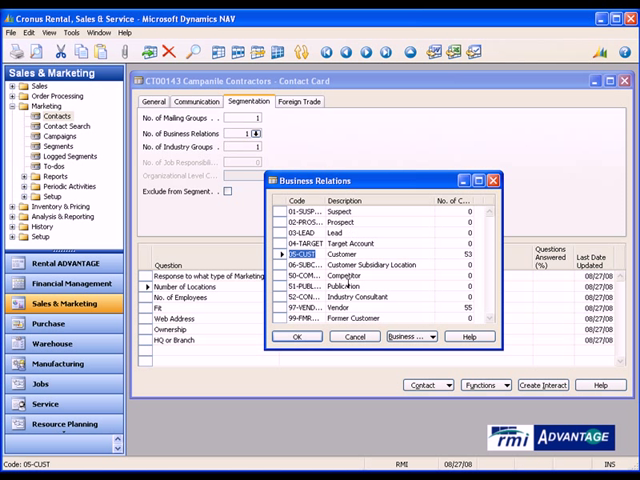
left_click(320, 204)
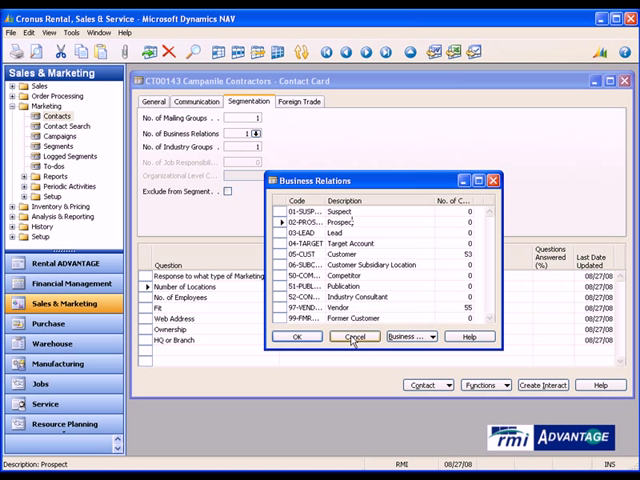
left_click(356, 336)
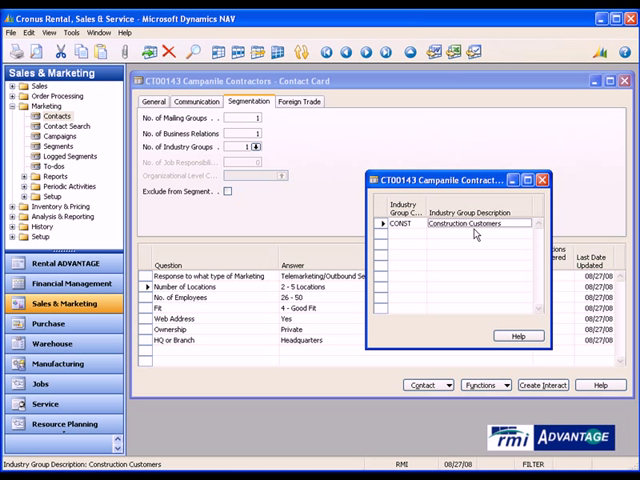
left_click(540, 180)
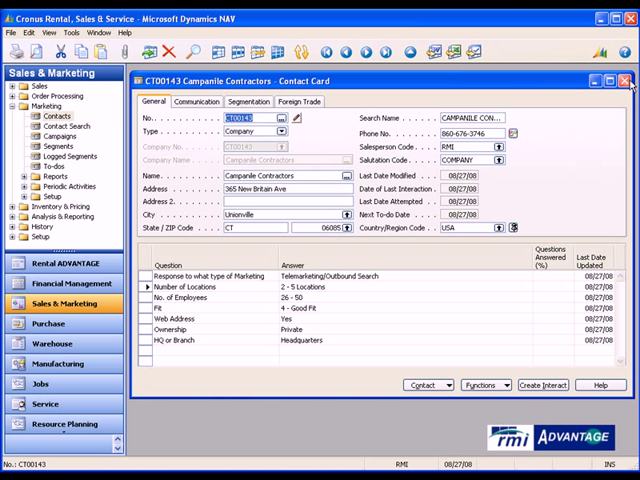
- Leave the Contact Card and bring up the Direct Mailer segment with its Word letter attachment
left_click(628, 80)
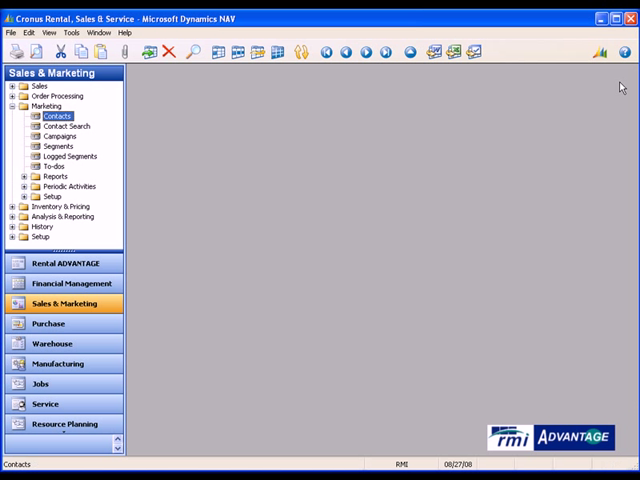
left_click(56, 146)
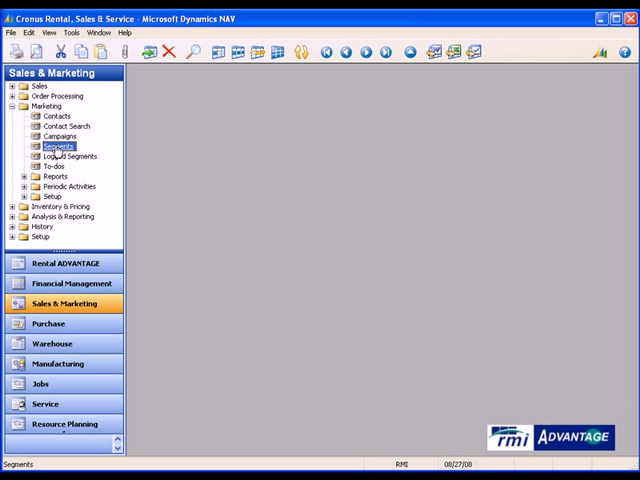
double_click(56, 146)
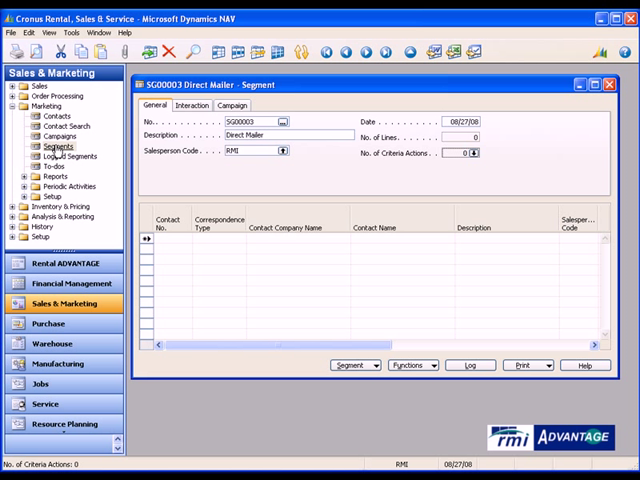
left_click(276, 136)
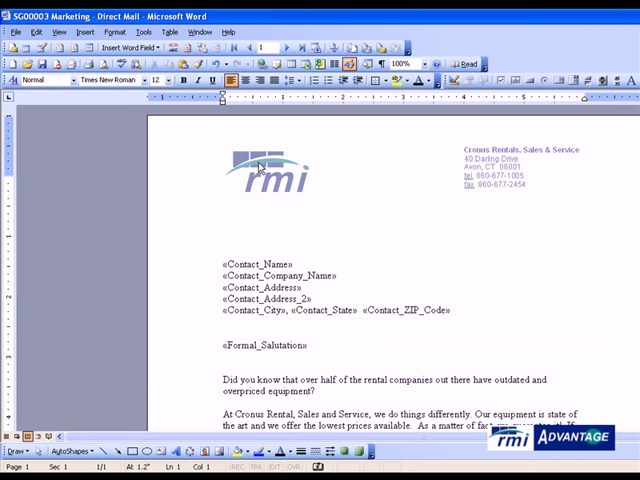
- Close the Word letter template to return to the segment's Interaction details
left_click(322, 192)
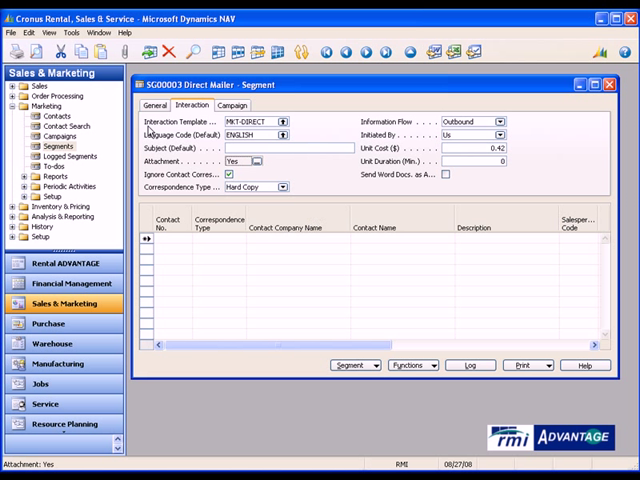
- Start Add Contacts for the Direct Mailer segment from the Segment menu
left_click(158, 104)
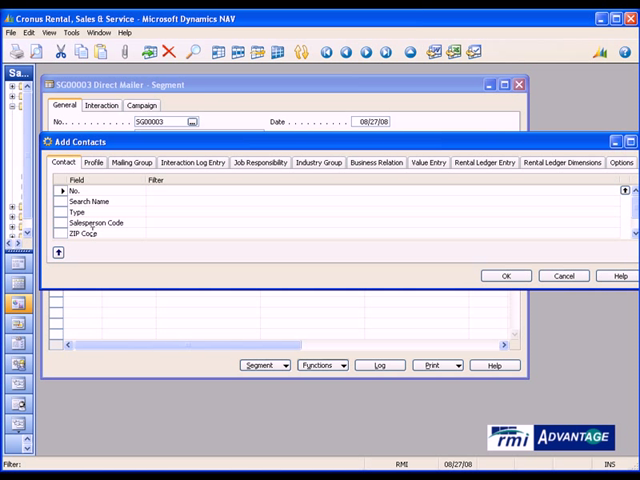
- Review the Add Contacts filter tabs and set Rental Ledger Entry's Type Ordered to Product
left_click(92, 162)
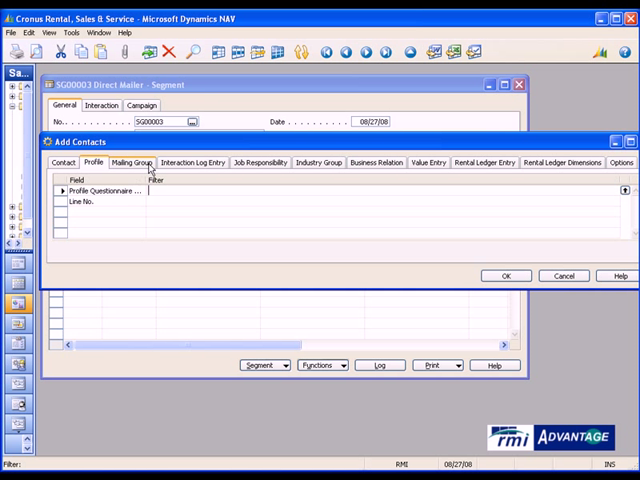
left_click(260, 162)
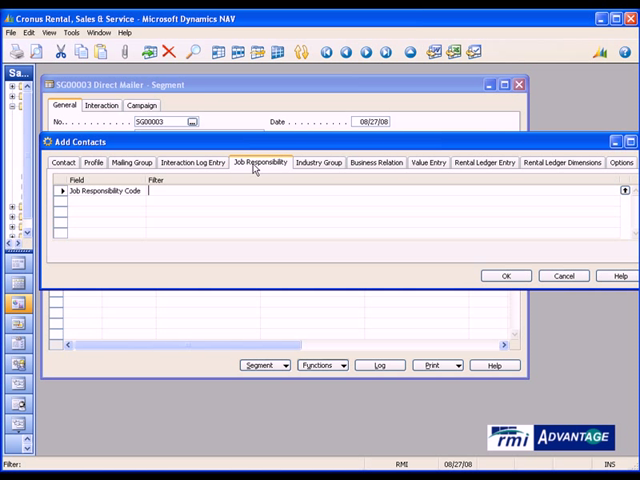
left_click(320, 162)
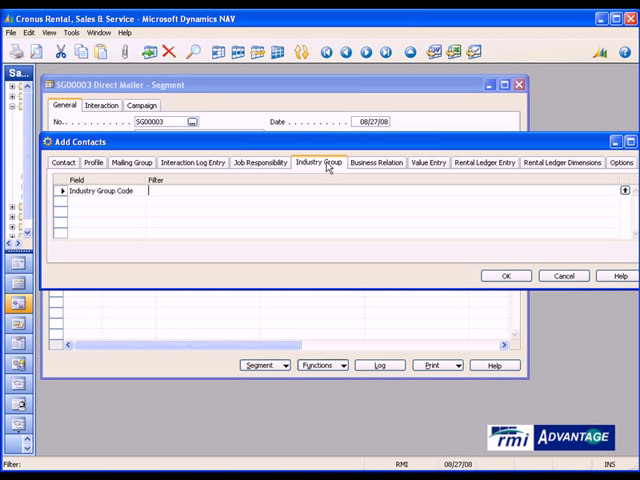
left_click(376, 162)
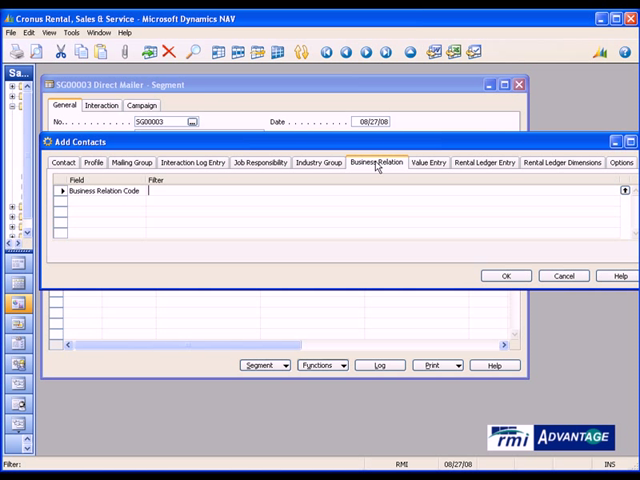
left_click(428, 162)
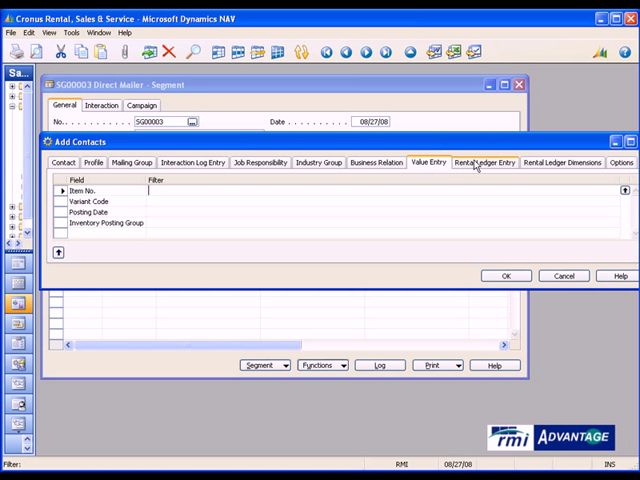
left_click(484, 162)
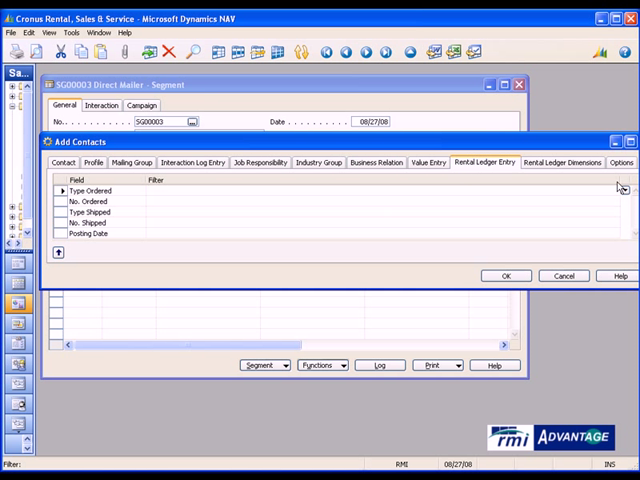
type("Product")
left_click(382, 200)
type("0310.12.015")
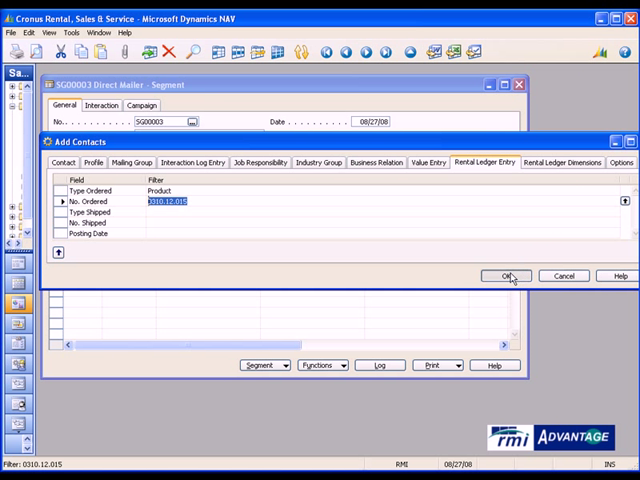
- Confirm Add Contacts so the segment lists the six matching contacts
left_click(508, 276)
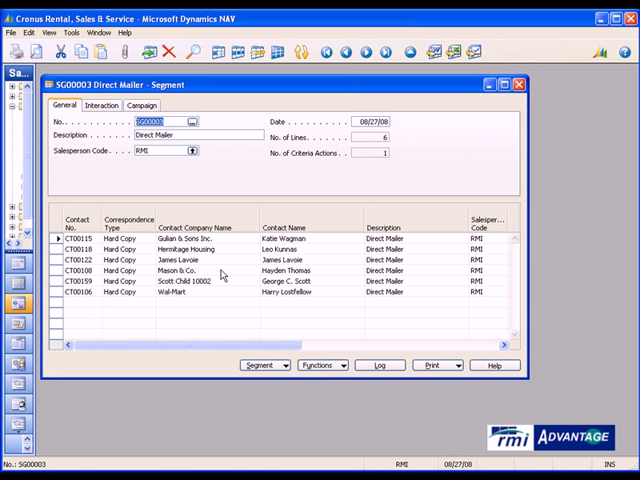
mouse_move(224, 320)
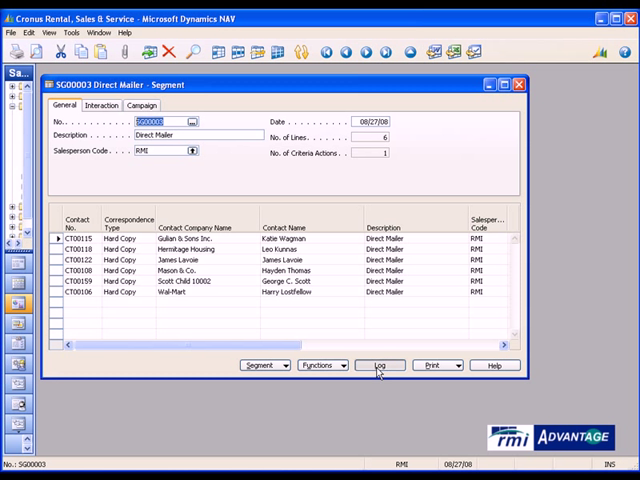
- Log the segment with Send Attachments kept on and acknowledge the logged message
left_click(380, 364)
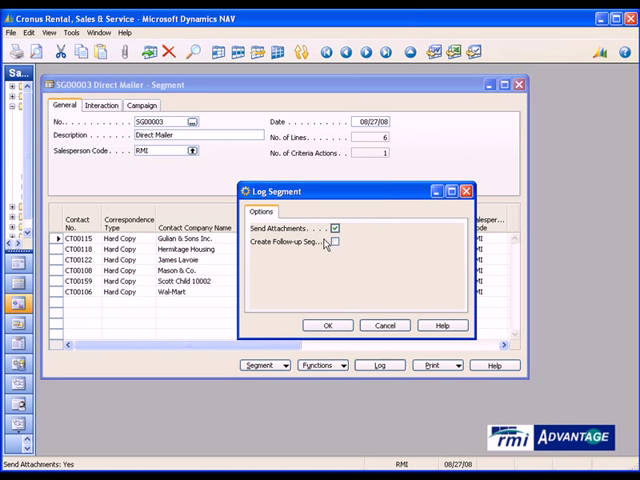
left_click(328, 324)
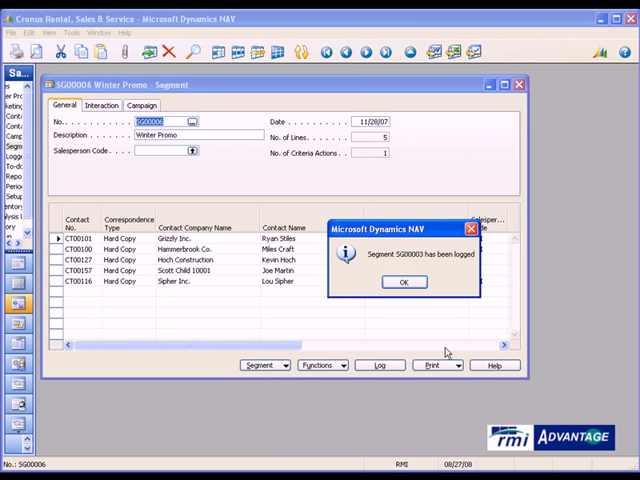
left_click(404, 280)
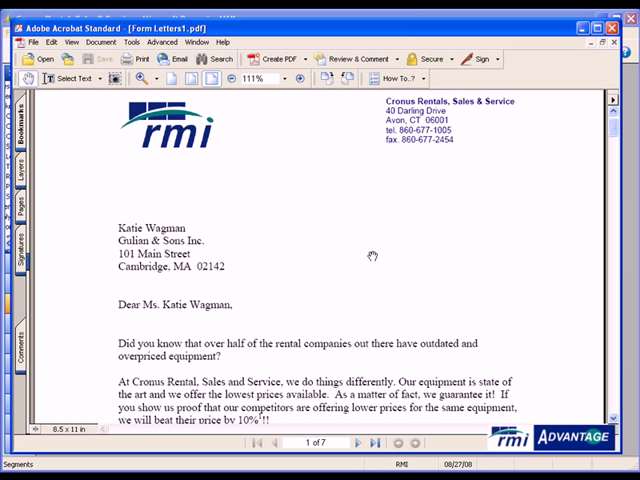
scroll("down", 3)
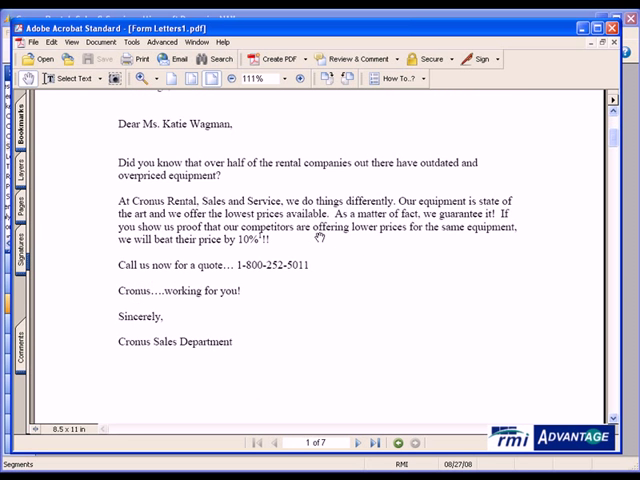
left_click(356, 444)
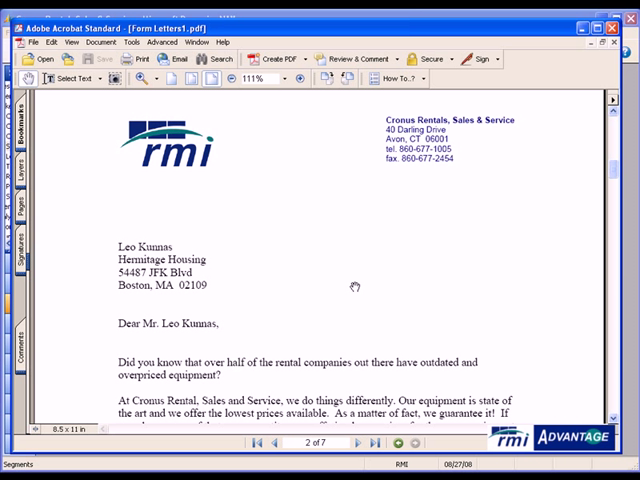
mouse_move(596, 72)
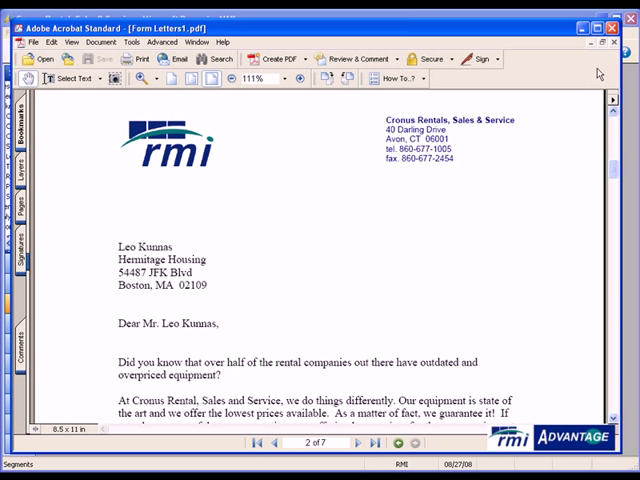